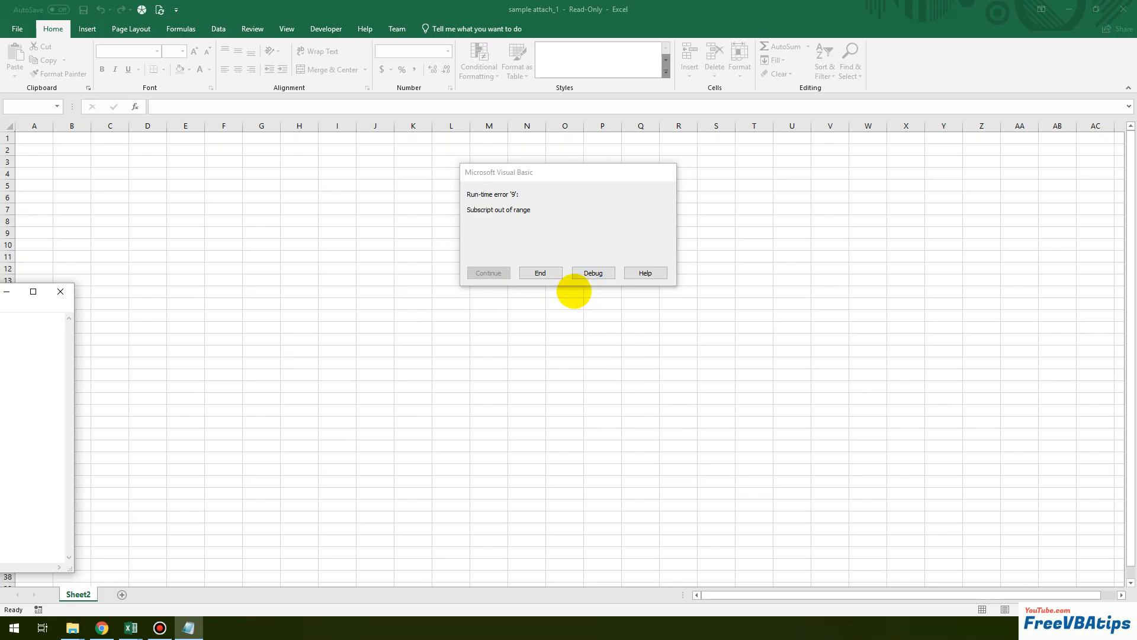
# Step: Debug the run-time error 9 dialog to land on the failing Sheets("Sheet1") line
pyautogui.click(592, 273)
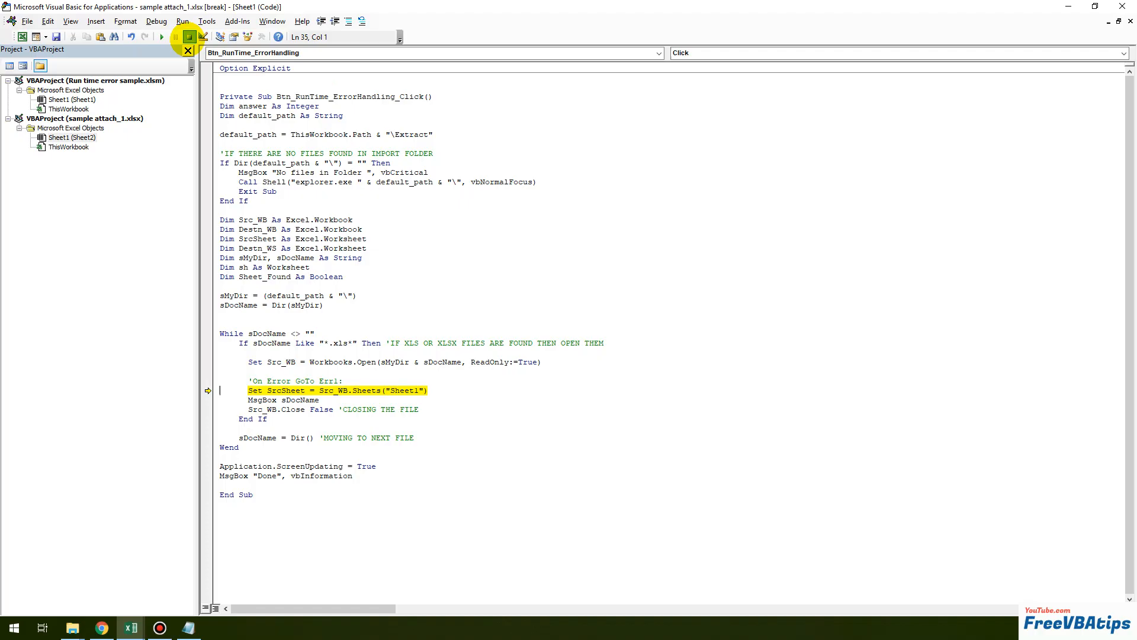
# Step: Reset the paused macro and review the Workbooks.Open and Sheets lines before returning to Excel
pyautogui.click(189, 37)
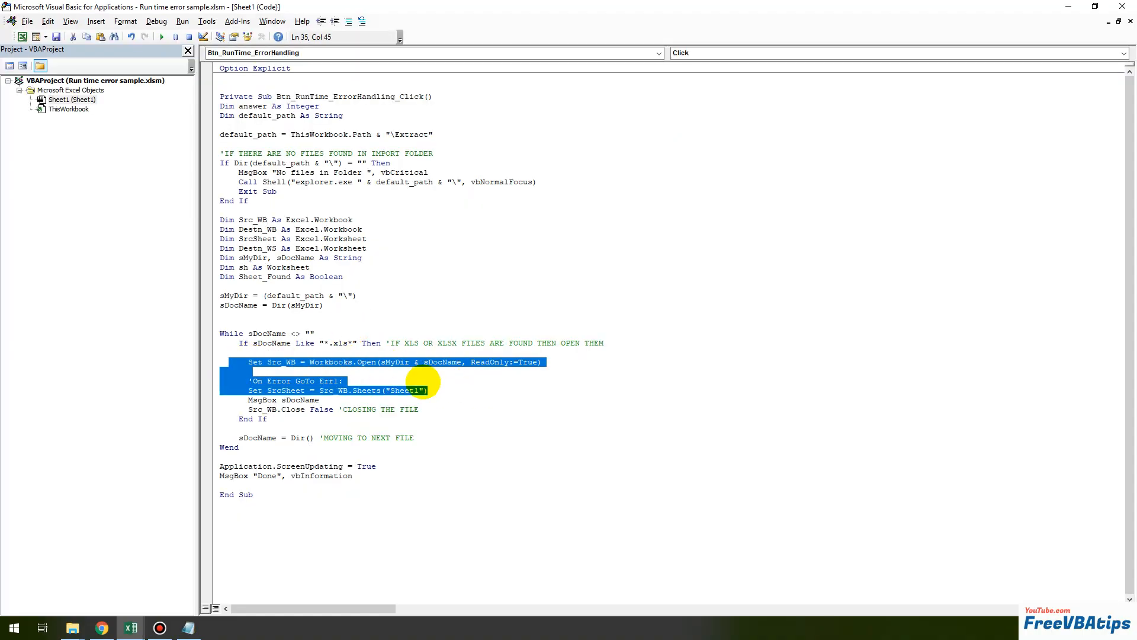
pyautogui.doubleClick(406, 390)
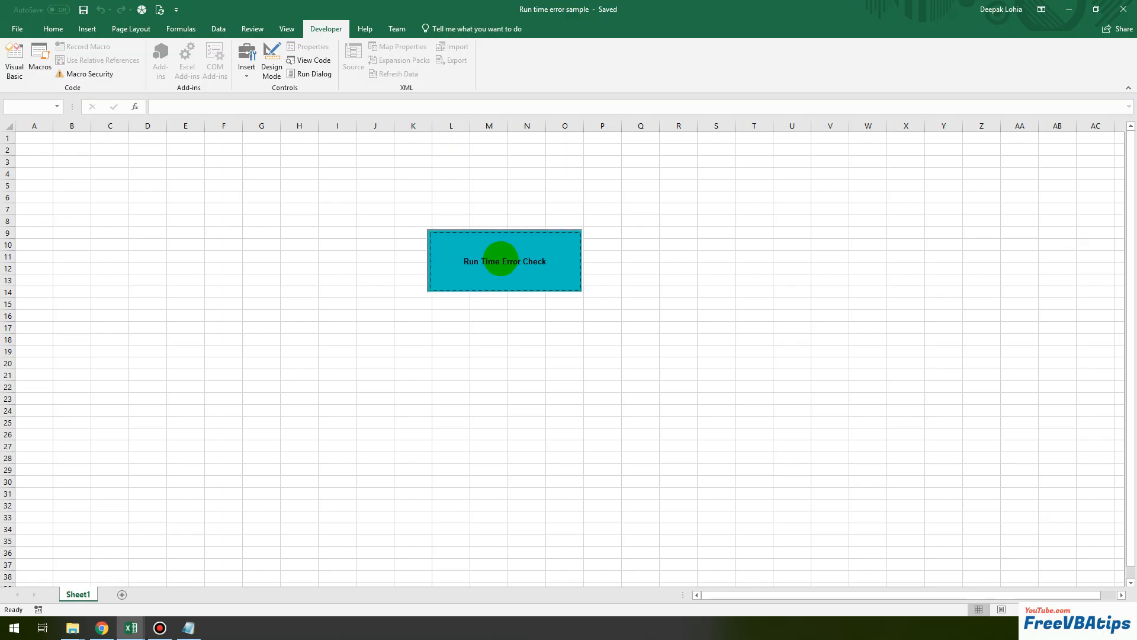
# Step: Rerun Run Time Error Check, acknowledge ATTACHMENT 1.xlsx, and debug into the failing Sheet1 line
pyautogui.click(504, 261)
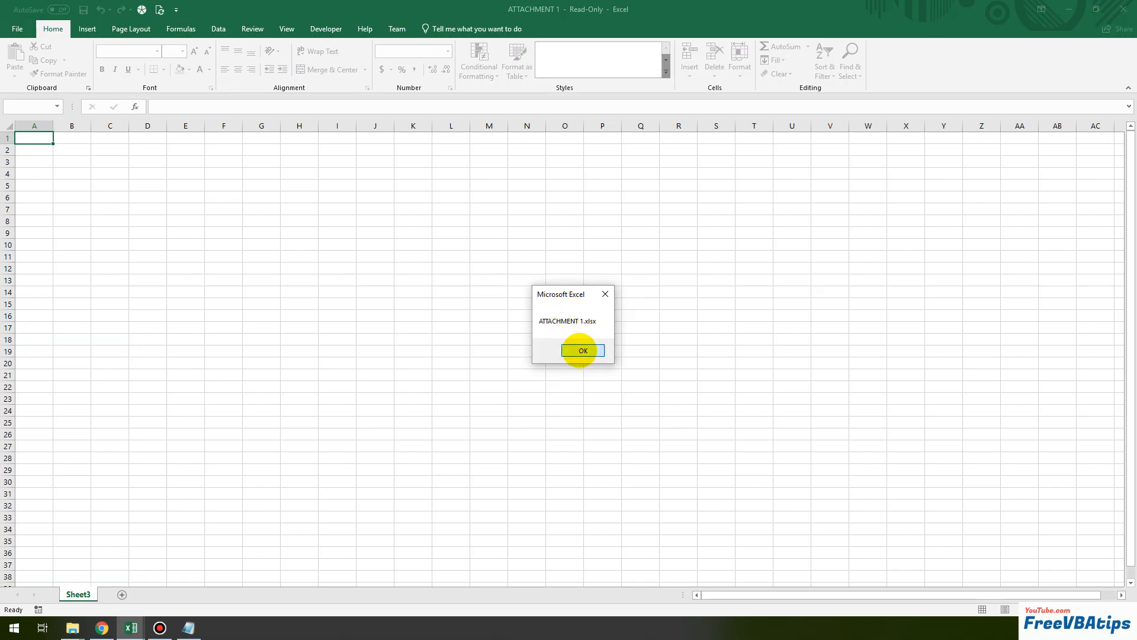
pyautogui.click(583, 351)
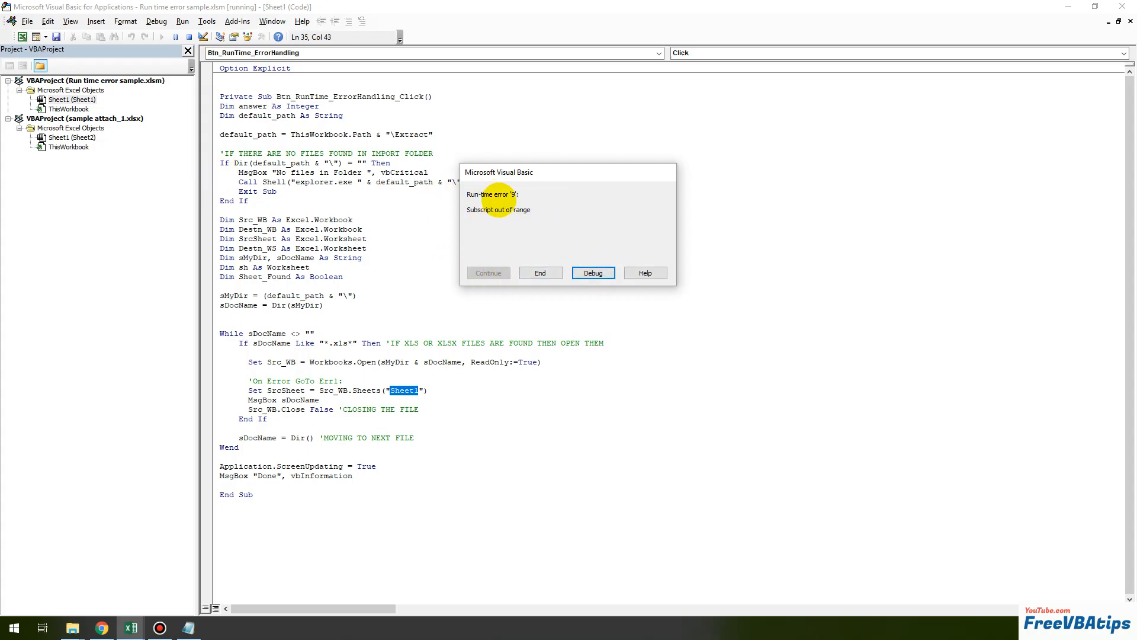
pyautogui.click(593, 272)
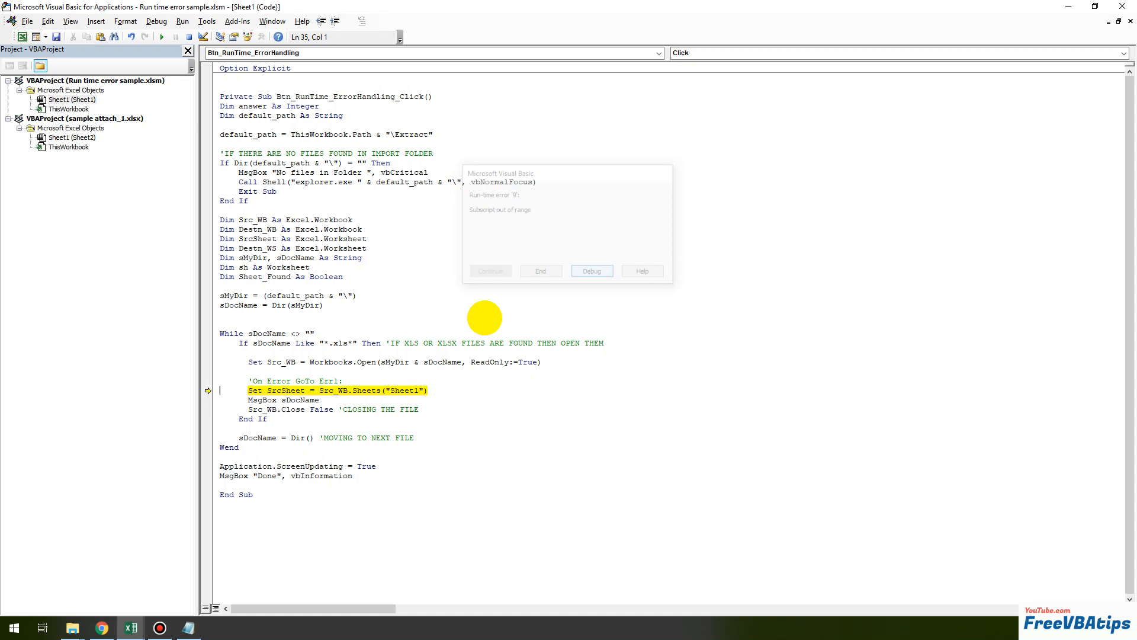
# Step: Write On Error Resume Next above the Sheet1 statement, rerun, and acknowledge the Done message
pyautogui.click(592, 270)
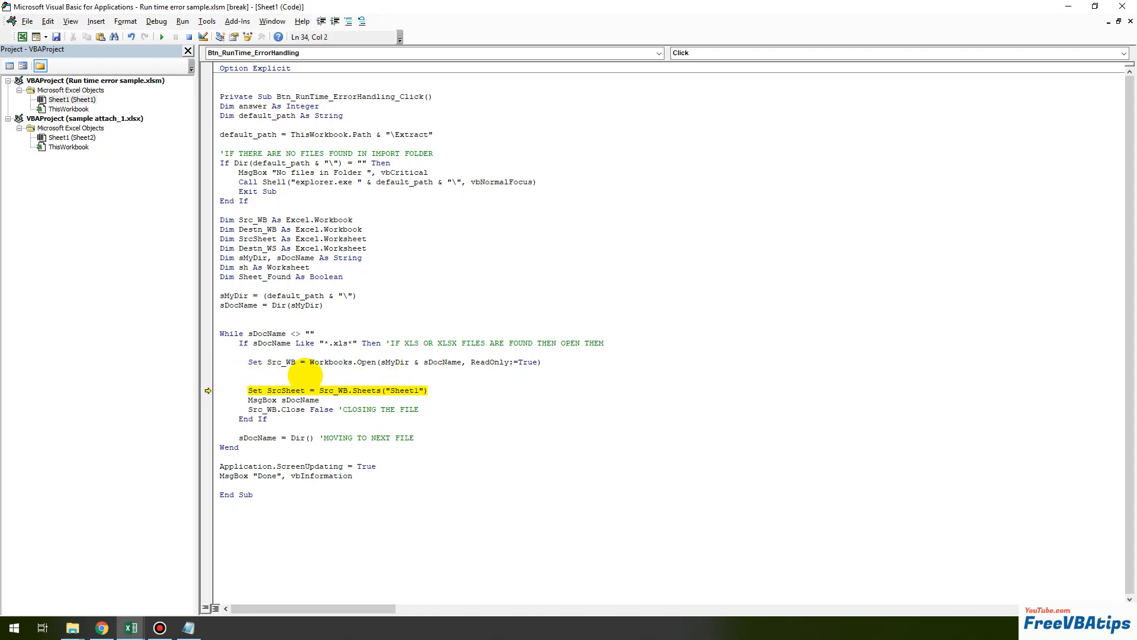
pyautogui.write('on')
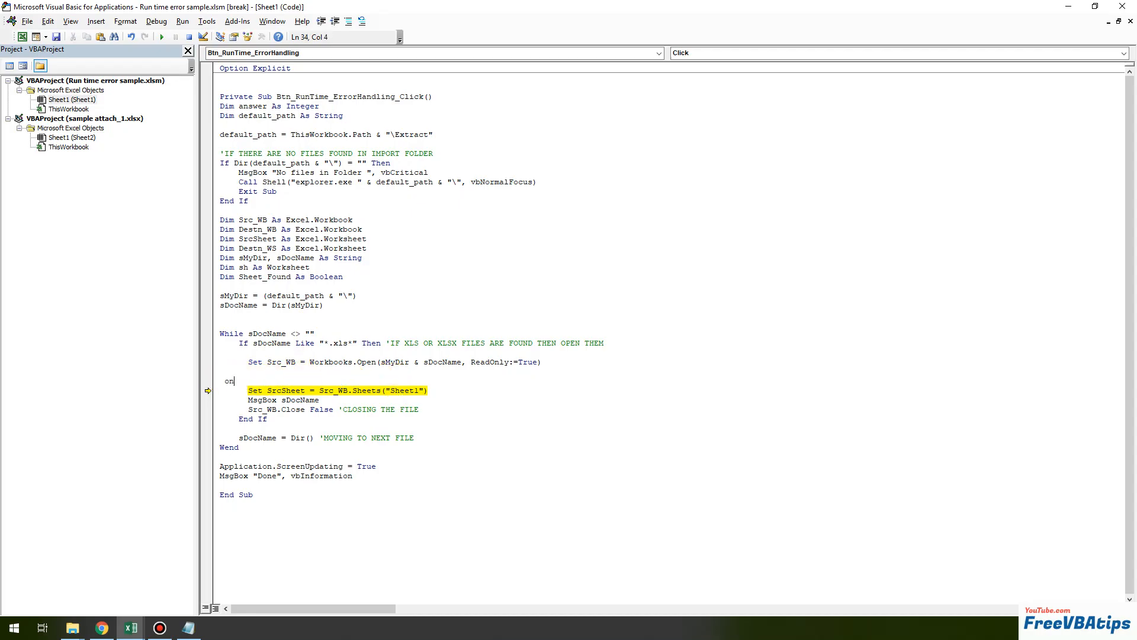
pyautogui.write('error re')
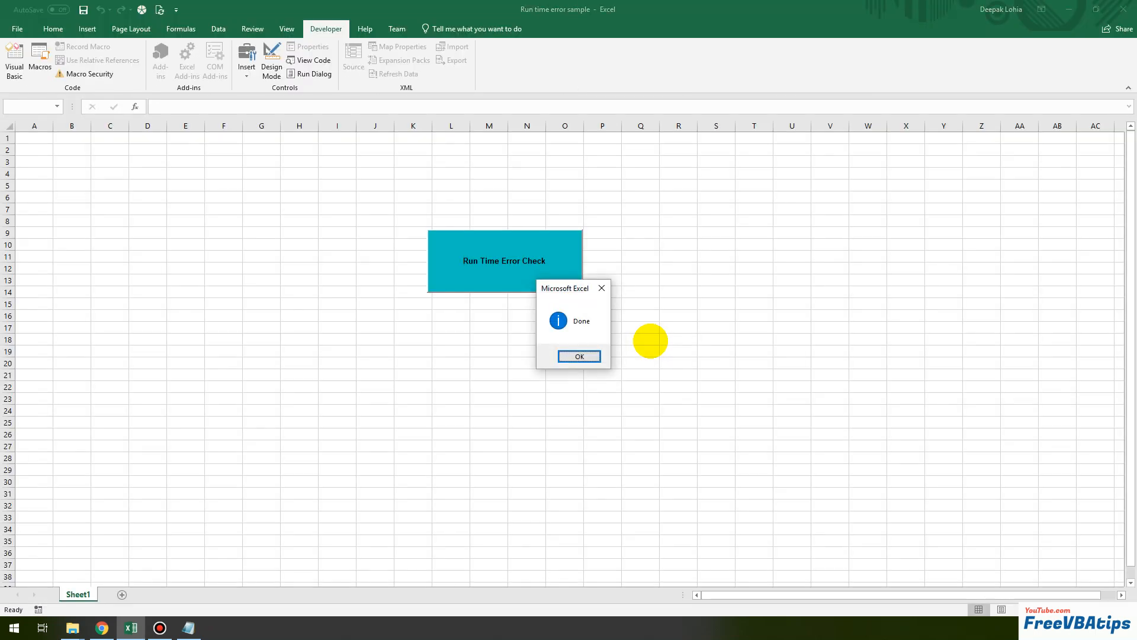
pyautogui.click(579, 357)
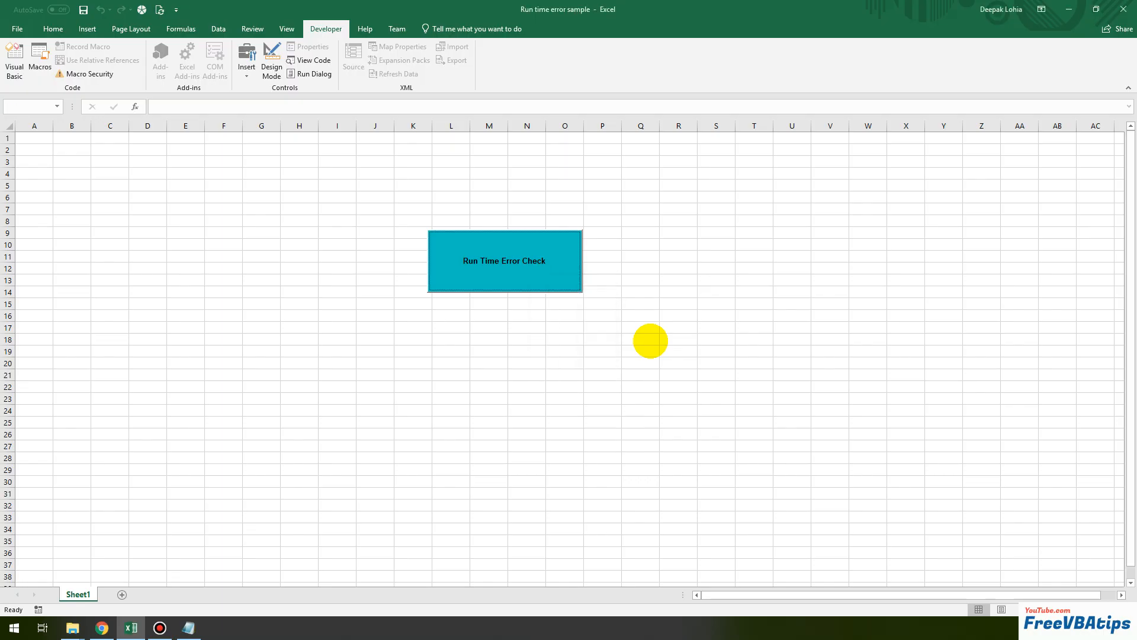
# Step: Delete the On Error Resume Next statement, leaving a blank line above Sheets("Sheet1")
pyautogui.doubleClick(504, 261)
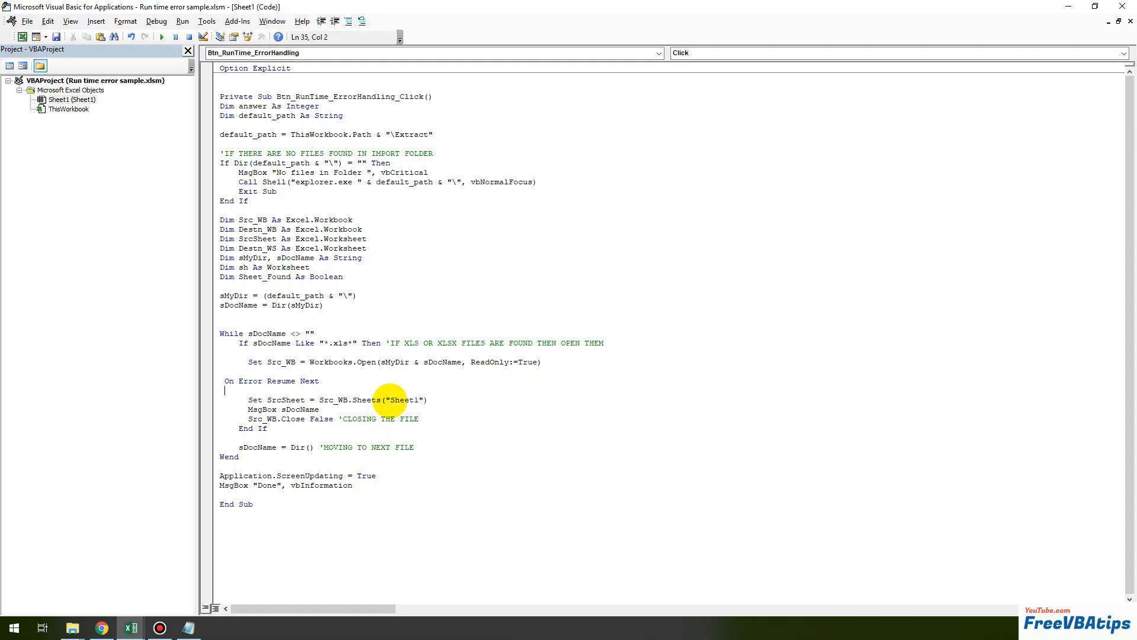
pyautogui.doubleClick(404, 400)
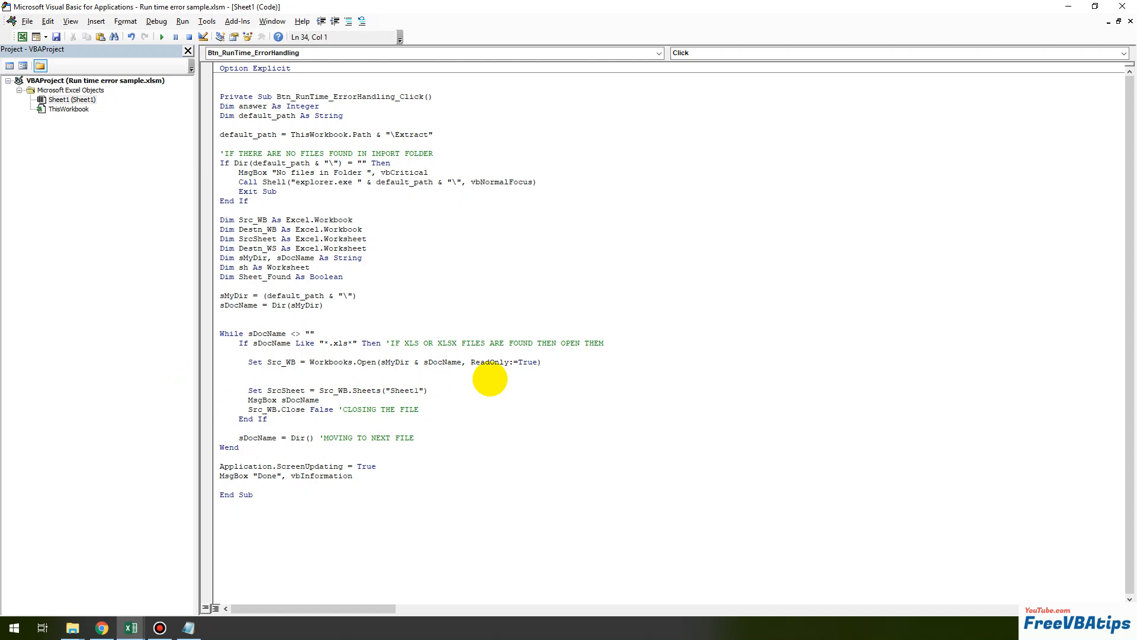
pyautogui.click(220, 381)
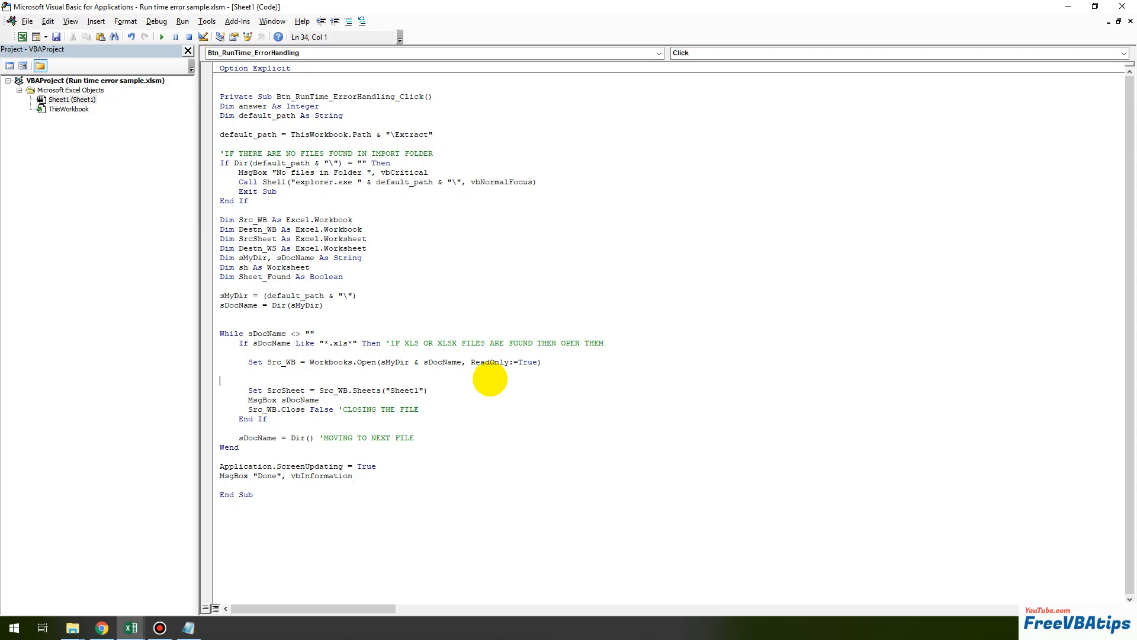
# Step: Add On Error GoTo ErrHandler above the Sheet1 statement
pyautogui.write('on error')
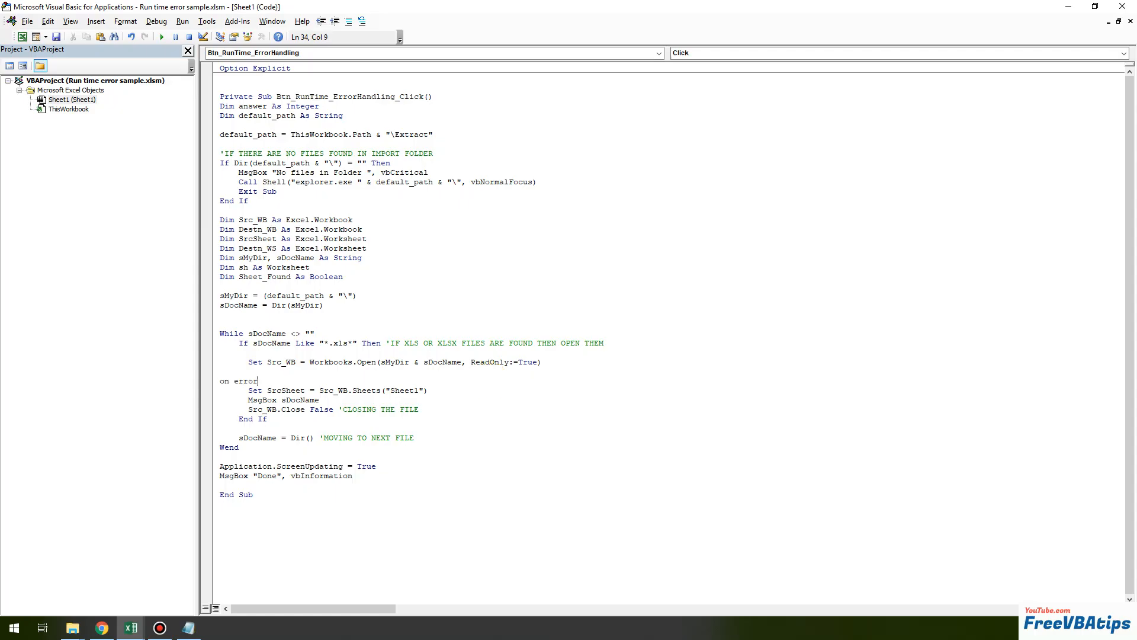
pyautogui.write('goto')
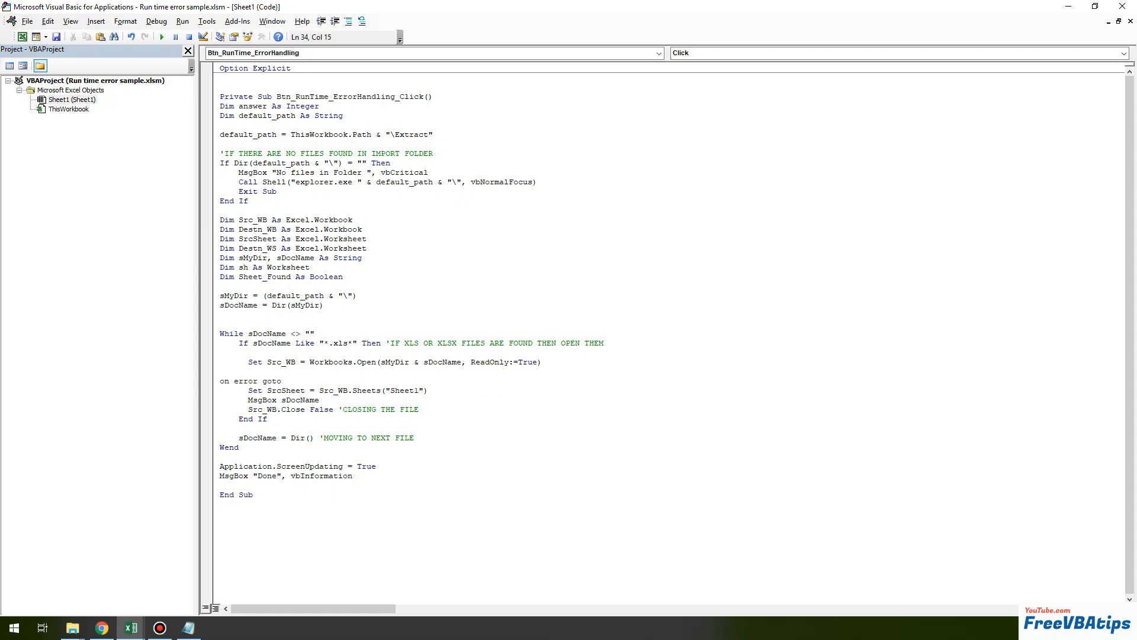
pyautogui.write('ErrHandler:')
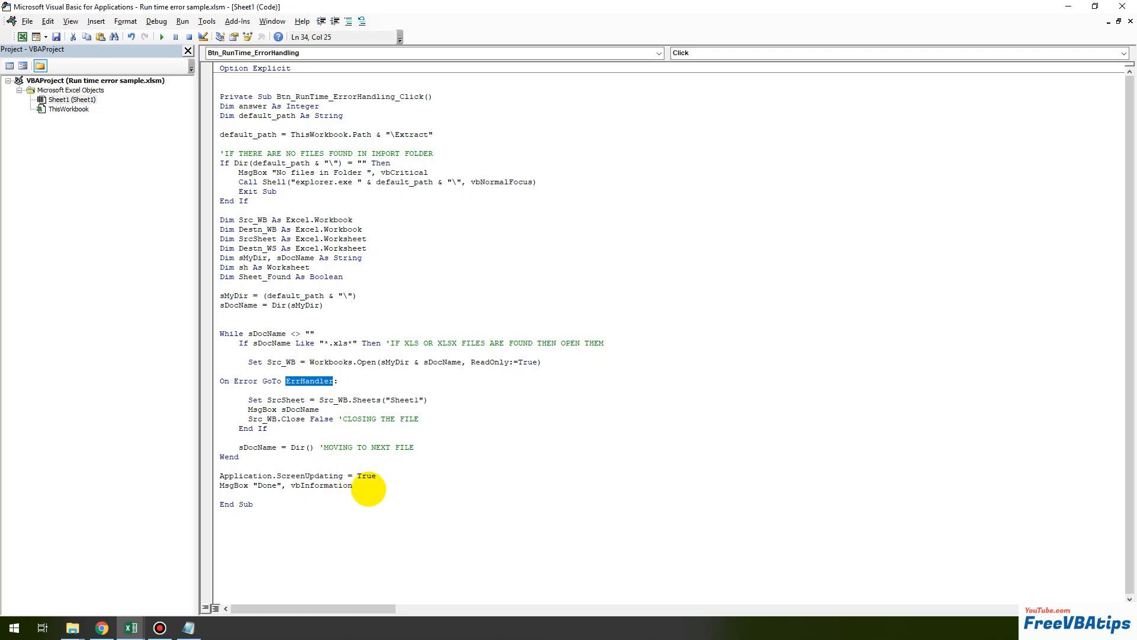
# Step: Add an ErrHandler label before End Sub with MsgBox "there is error "
pyautogui.write('ErrHandler:')
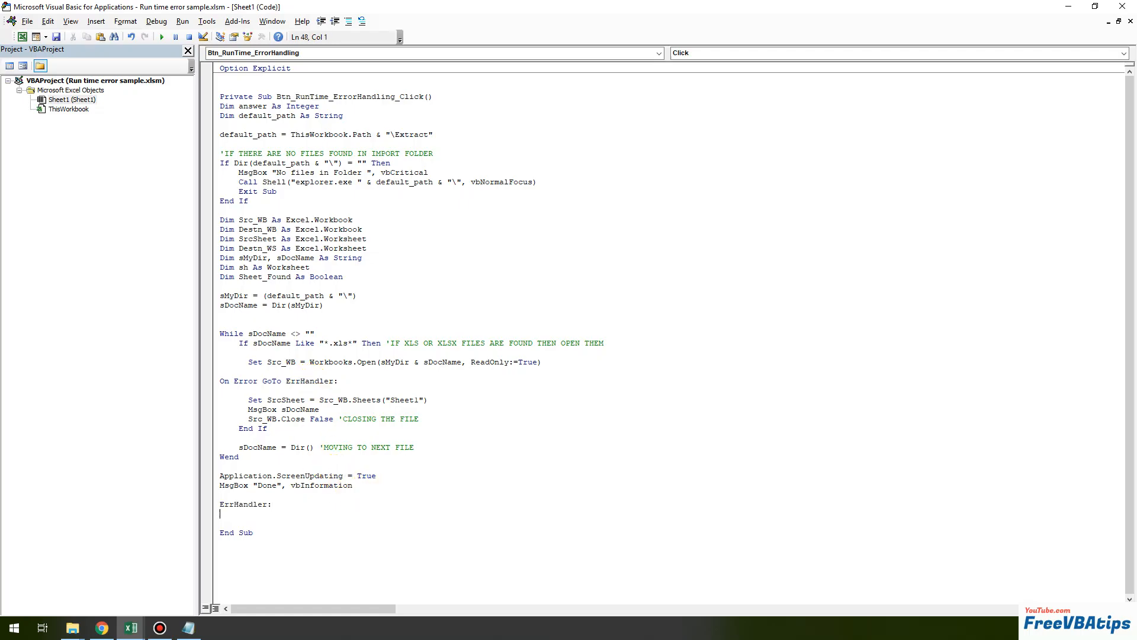
pyautogui.write('msgbox')
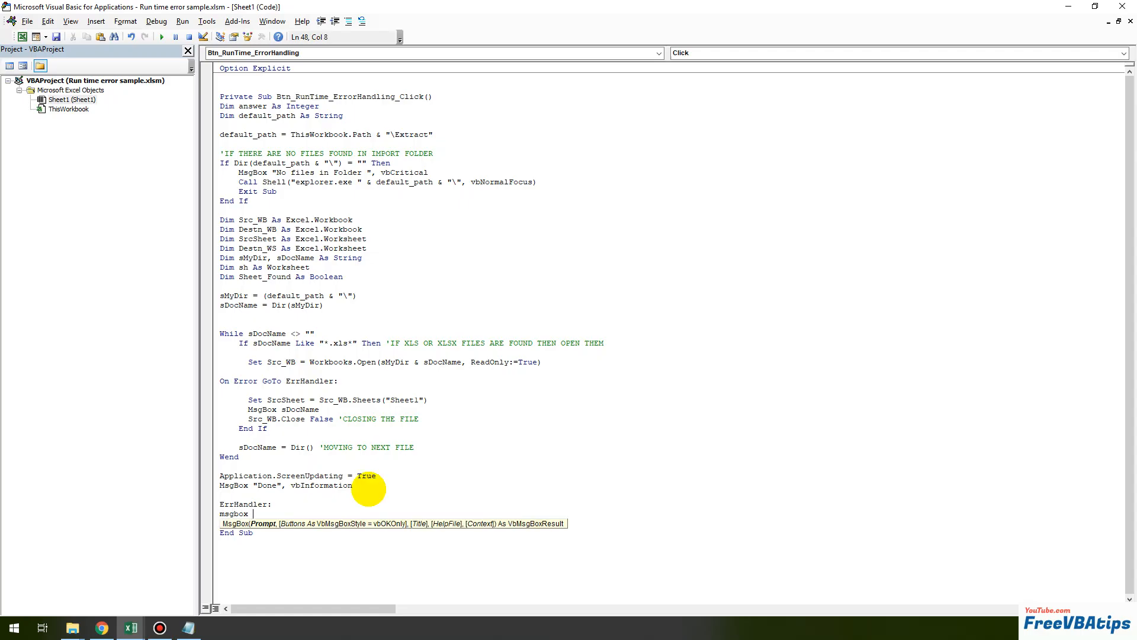
pyautogui.write('"there is error')
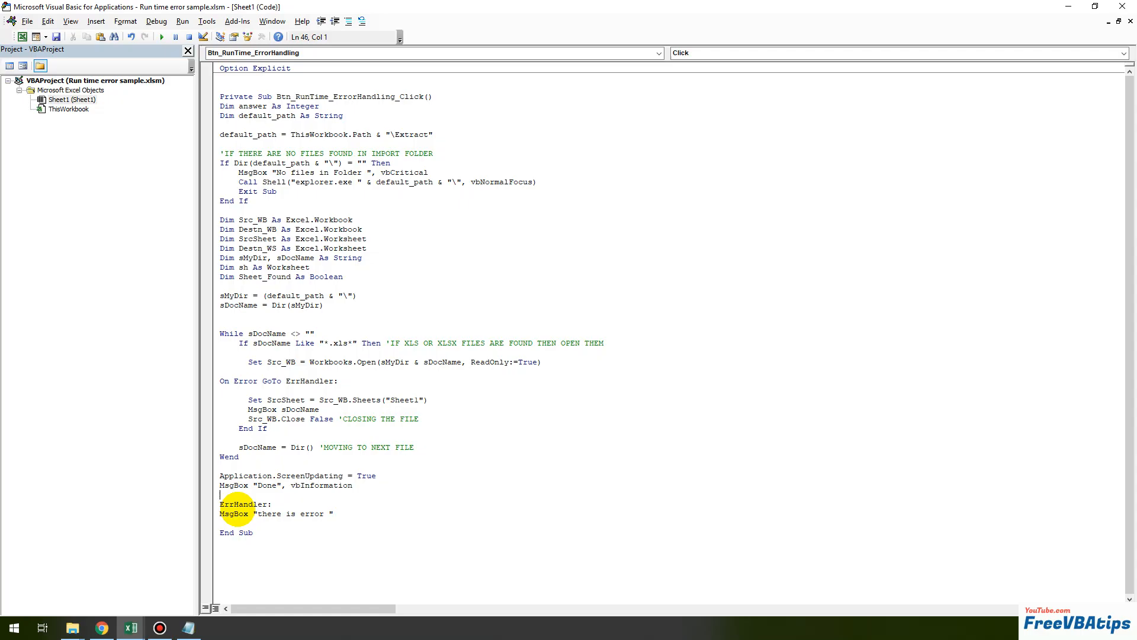
pyautogui.write('ex')
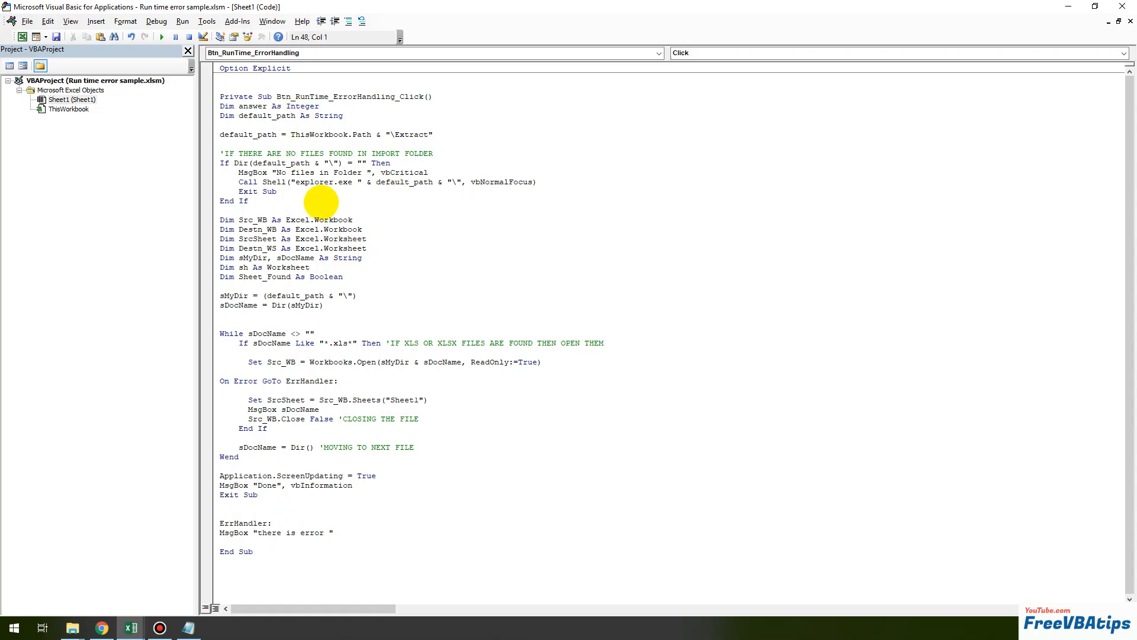
pyautogui.moveTo(220, 134); pyautogui.dragTo(340, 475)
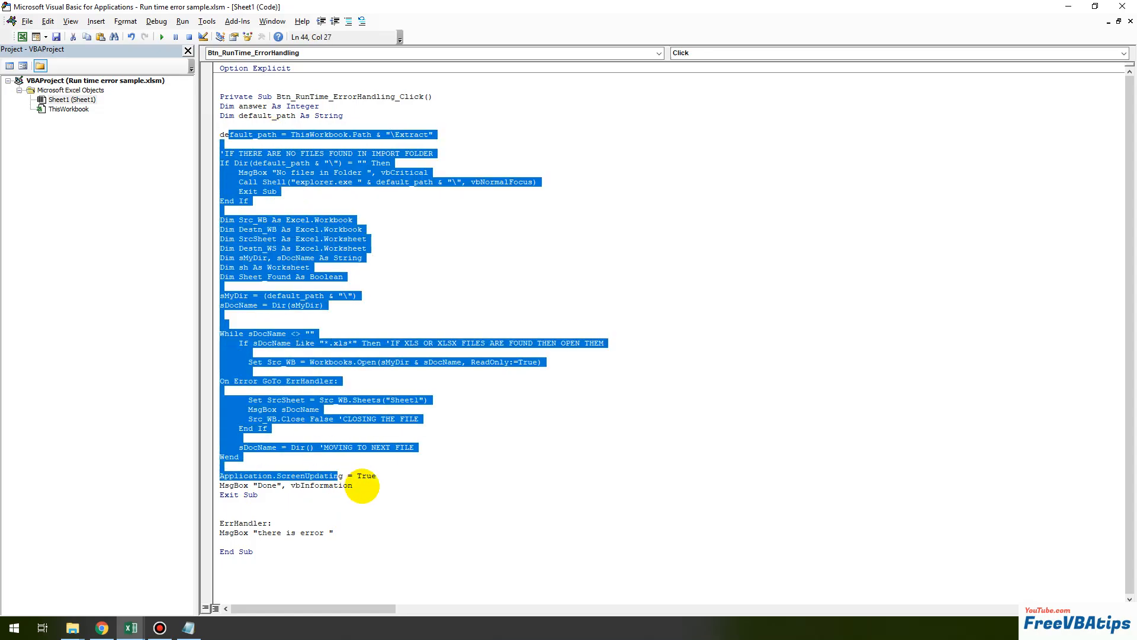
pyautogui.click(308, 380)
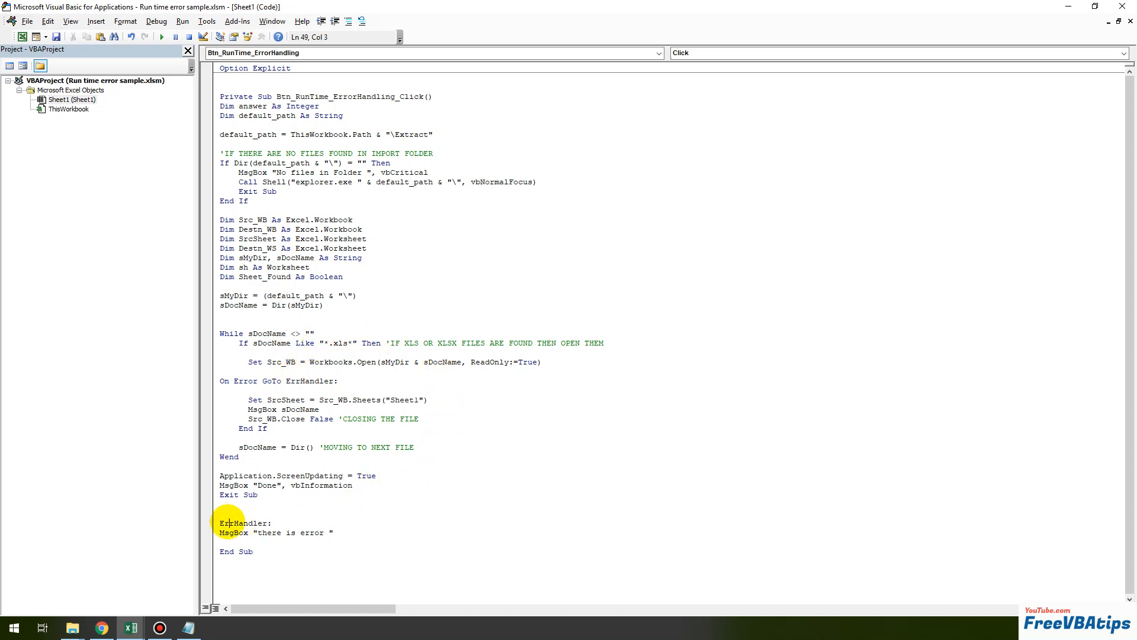
pyautogui.doubleClick(243, 523)
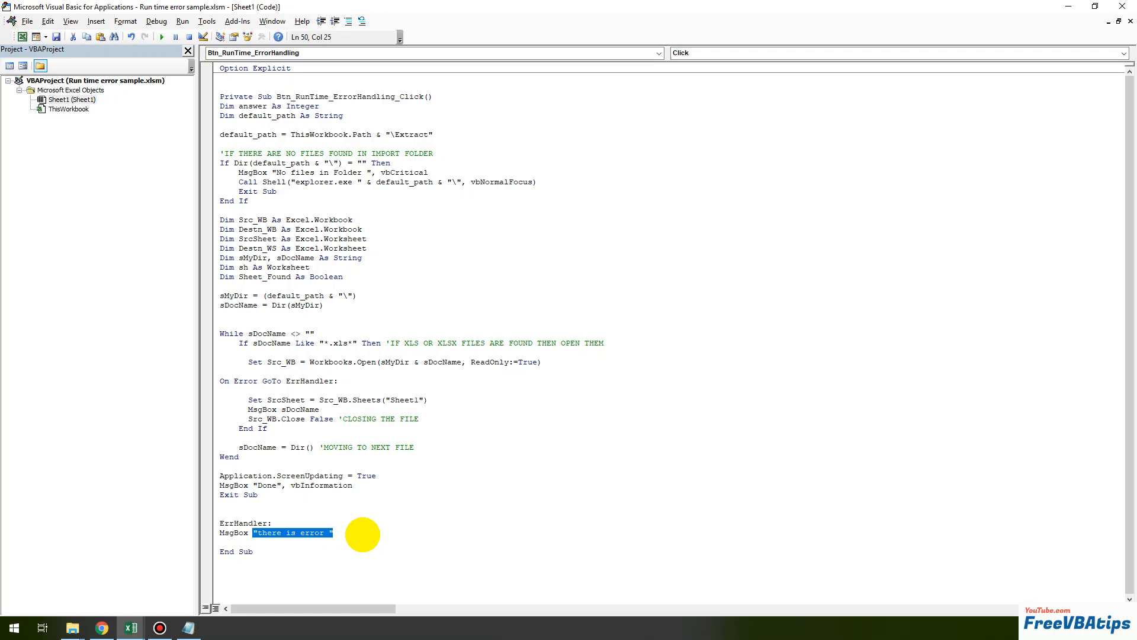
# Step: Change the ErrHandler MsgBox to Err.Number & "-" & Err.Description
pyautogui.write('e')
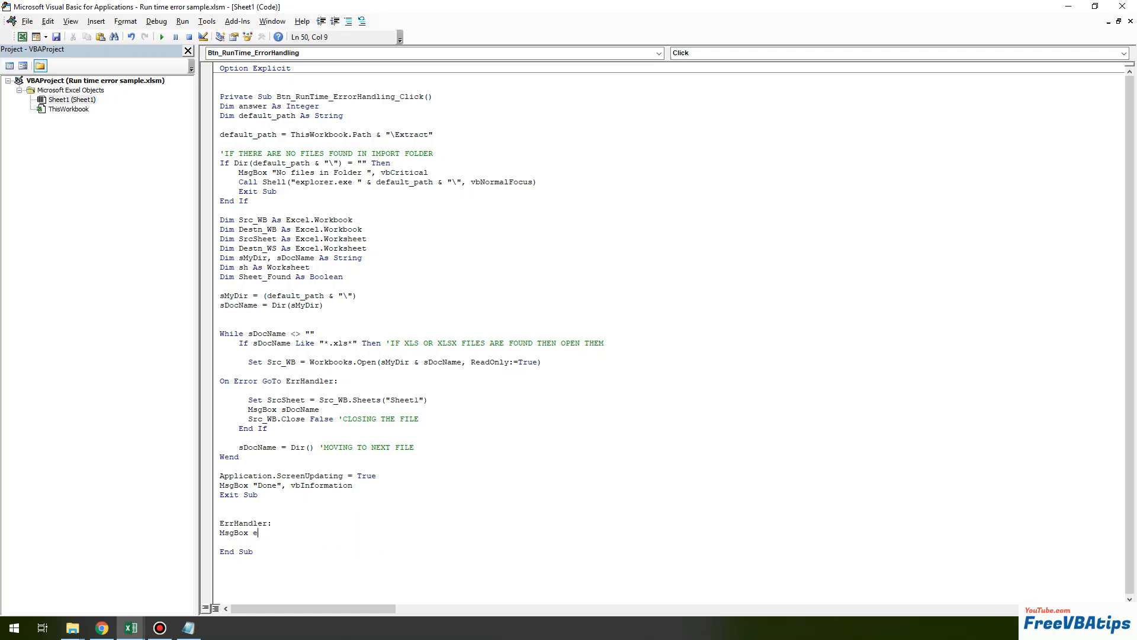
pyautogui.write('rr.Number &')
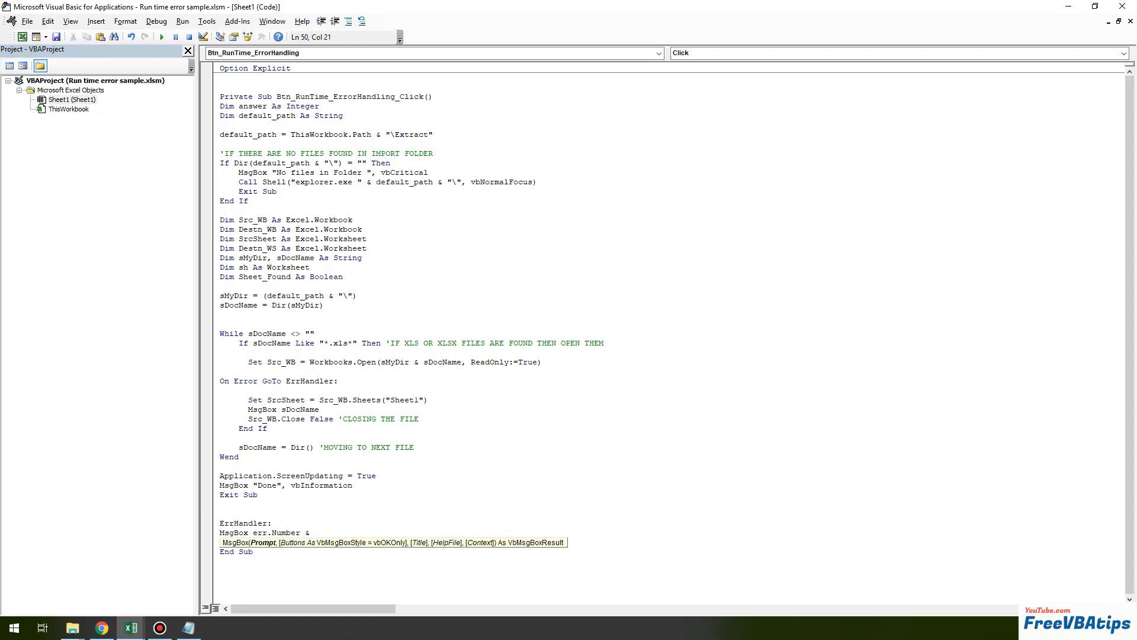
pyautogui.write('"-"')
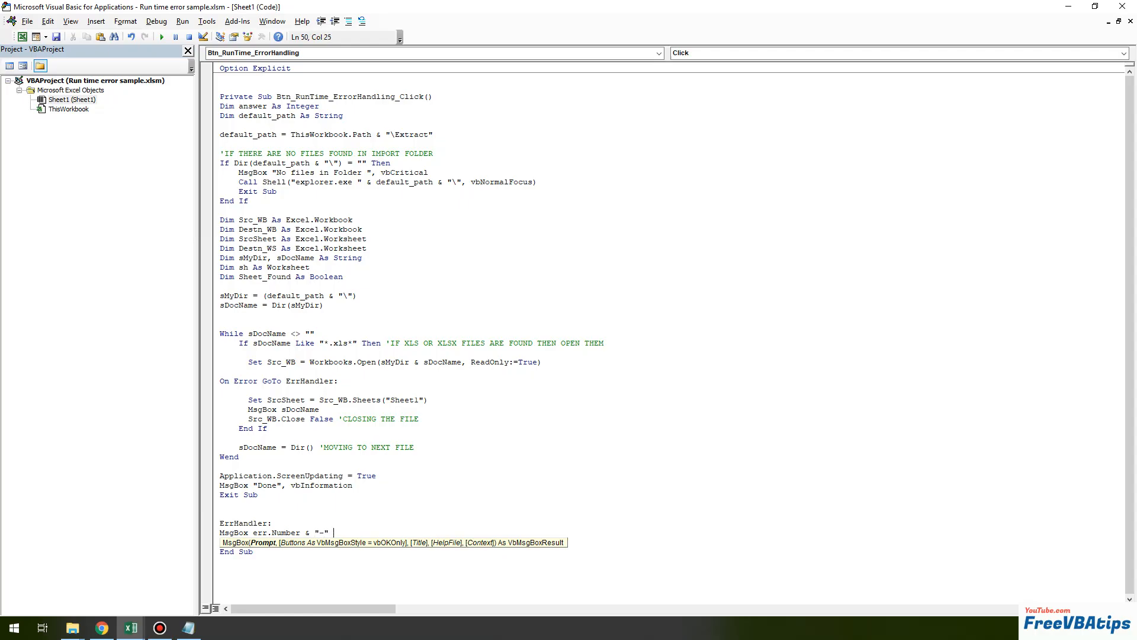
pyautogui.write('& err')
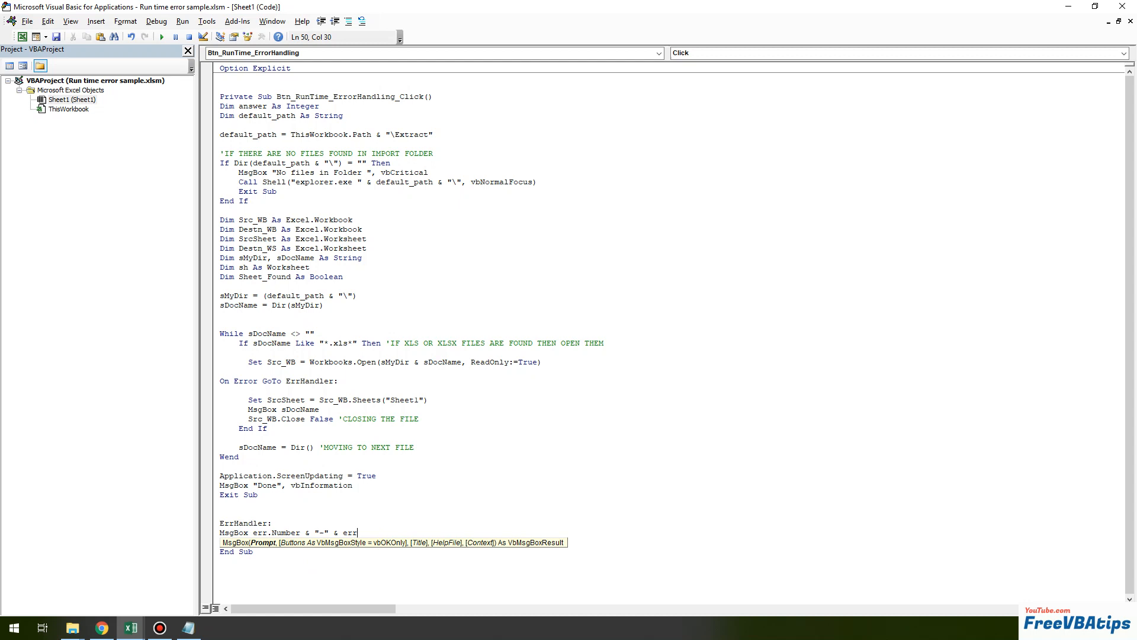
pyautogui.write('.Description')
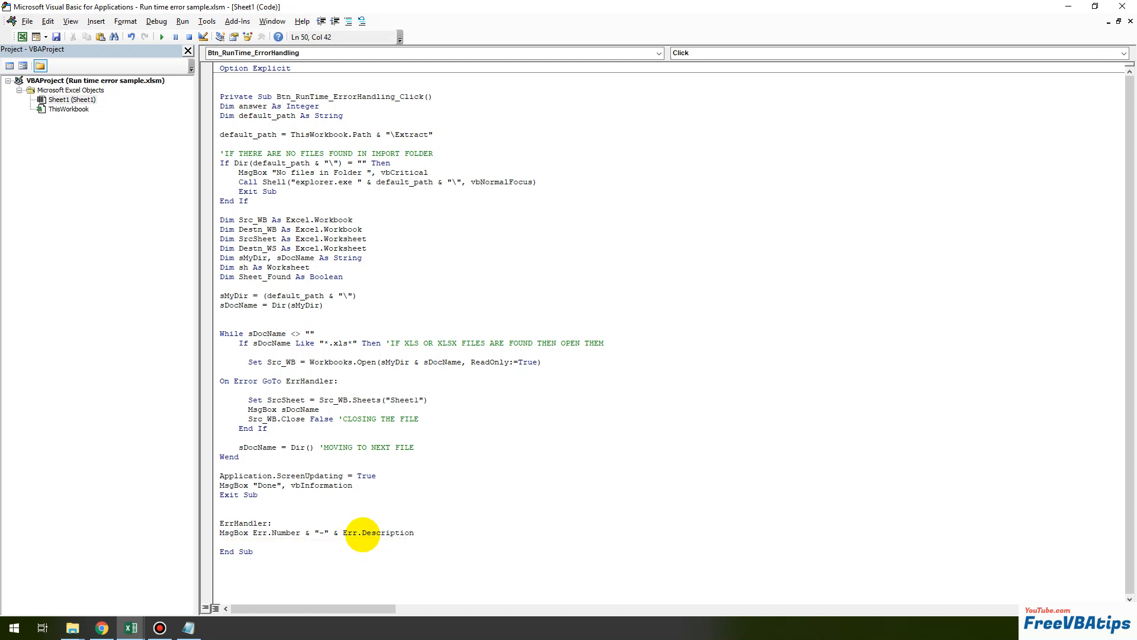
pyautogui.moveTo(284, 581)
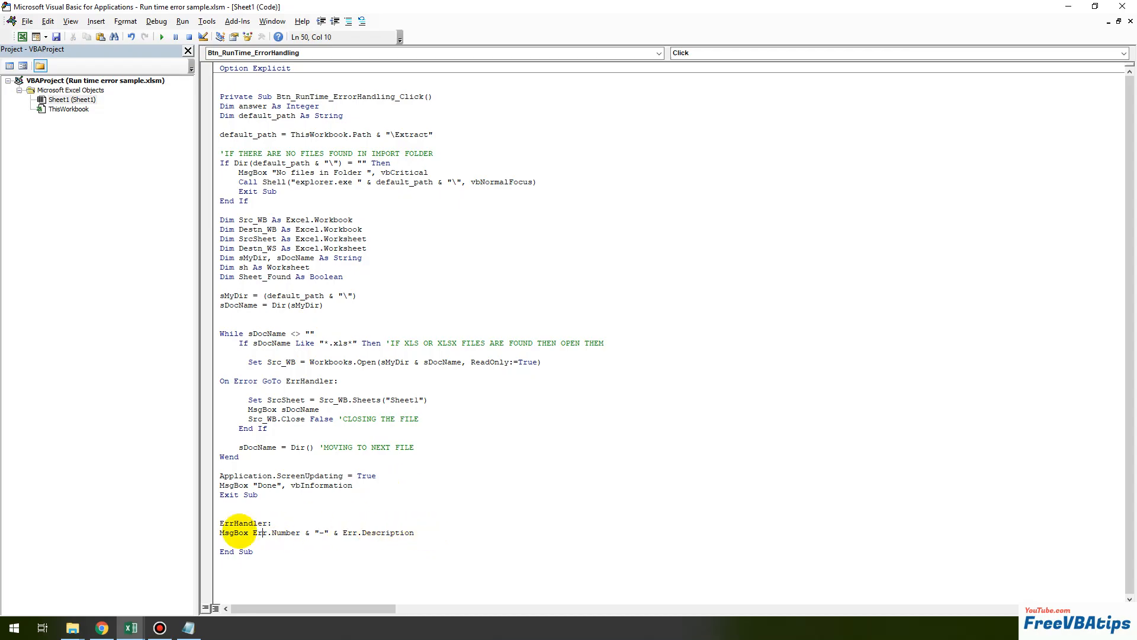
pyautogui.tripleClick(318, 531)
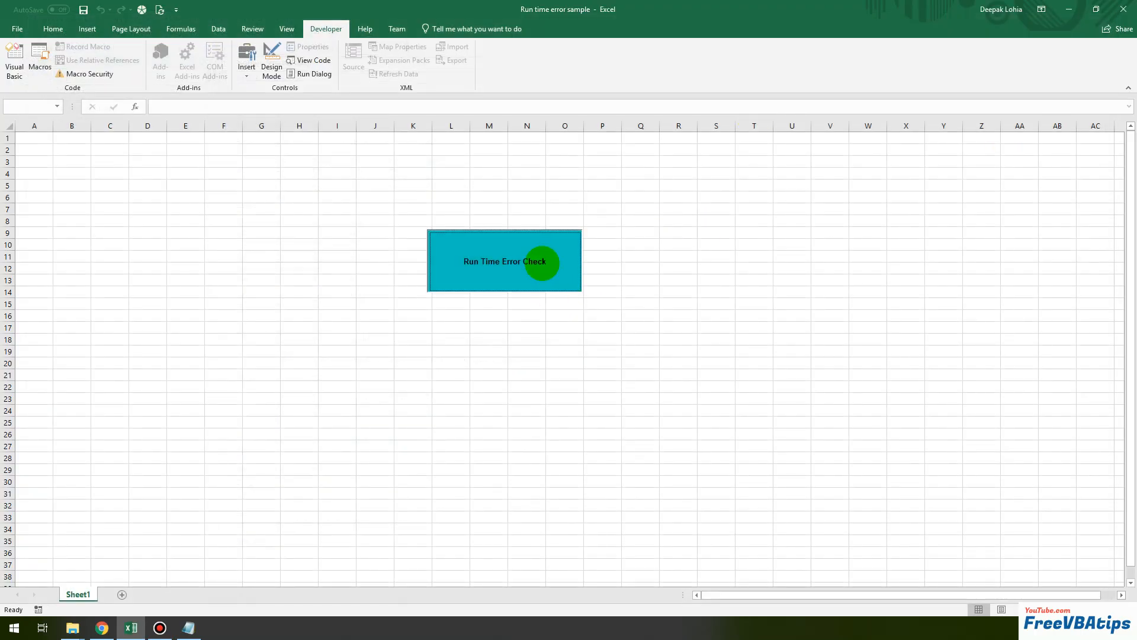
# Step: Run the macro, acknowledging each attachment file message until "9-Subscript out of range" appears
pyautogui.click(503, 261)
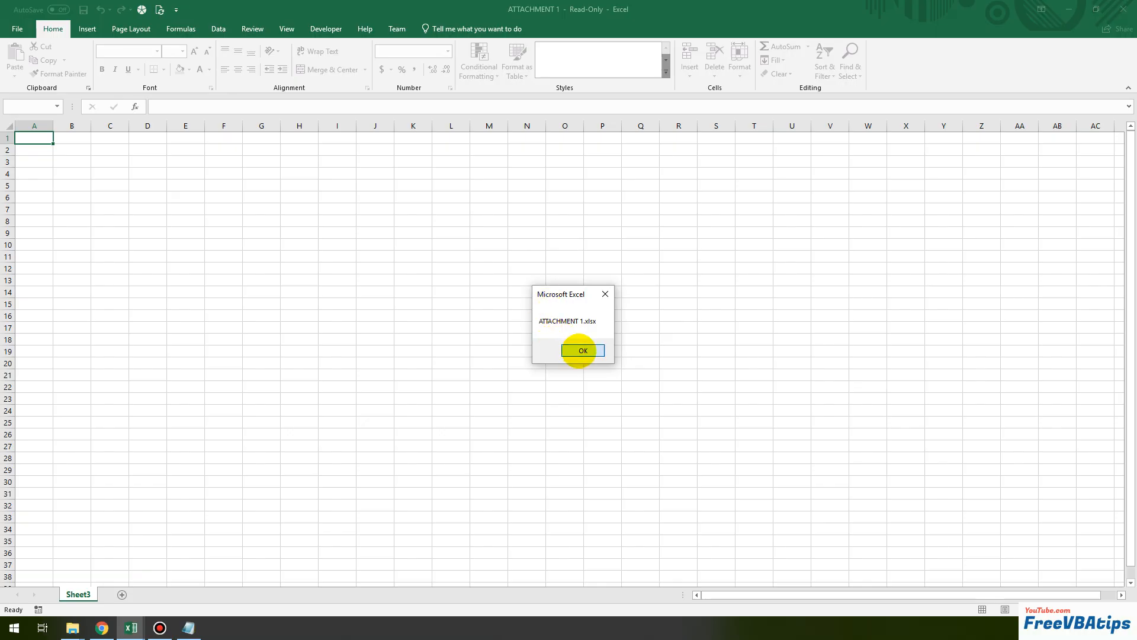
pyautogui.click(583, 350)
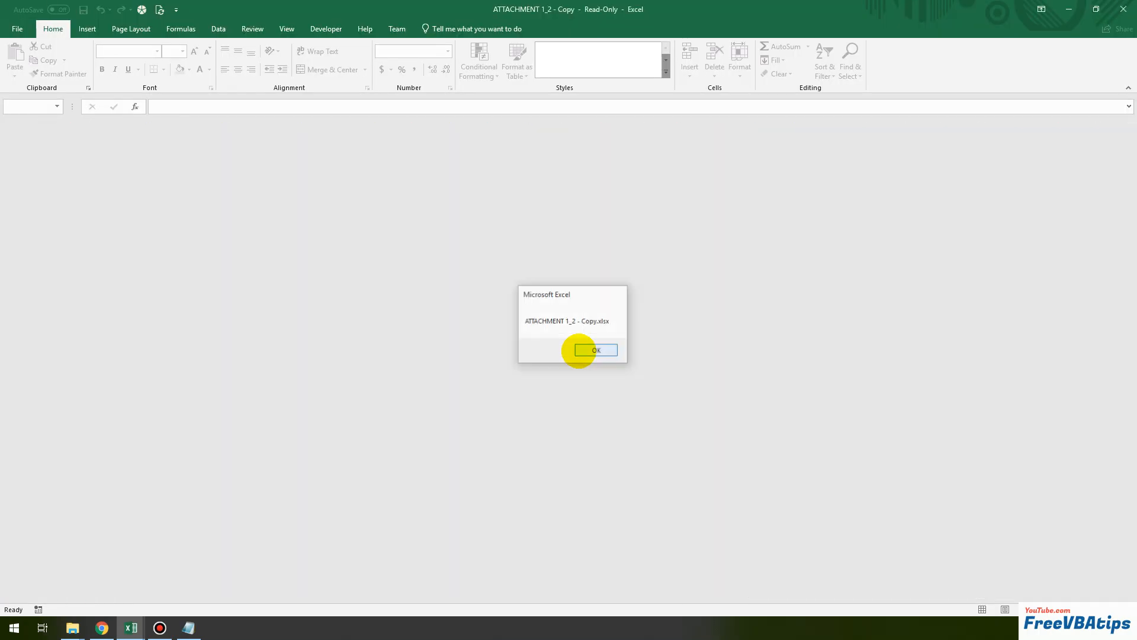
pyautogui.click(596, 349)
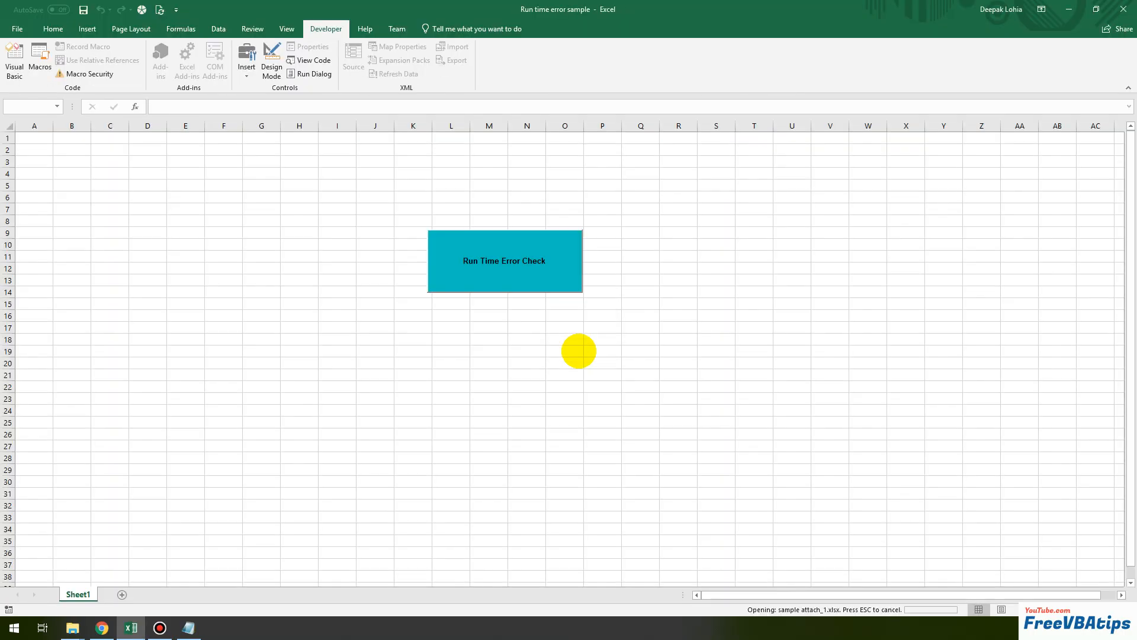
pyautogui.click(505, 260)
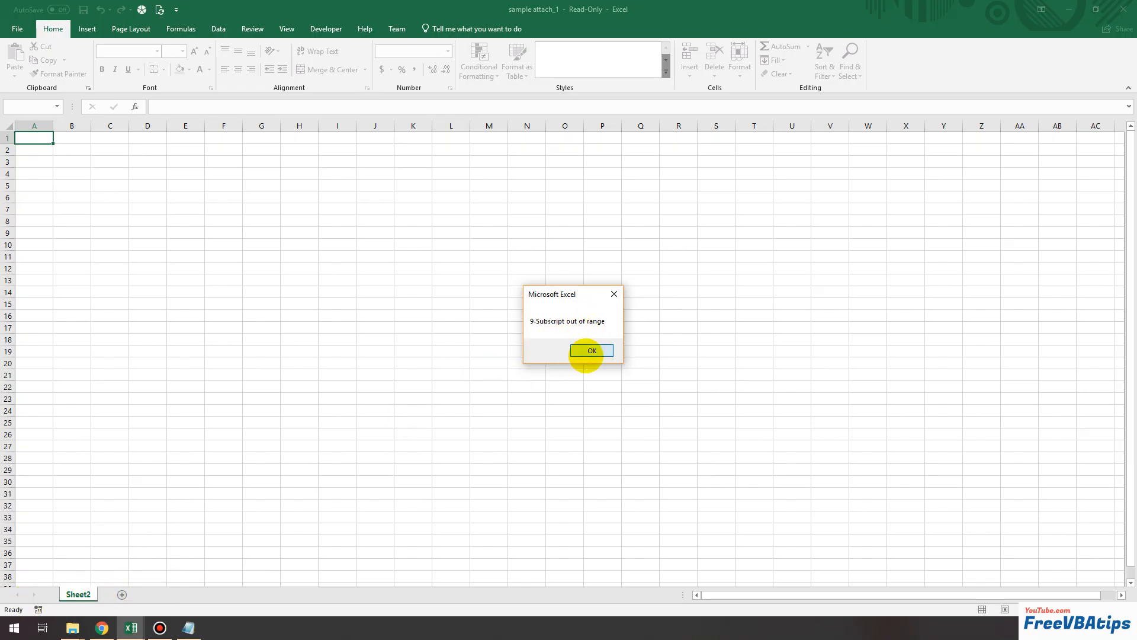
# Step: Dismiss the 9-Subscript out of range message and revisit the ErrHandler MsgBox line
pyautogui.click(590, 351)
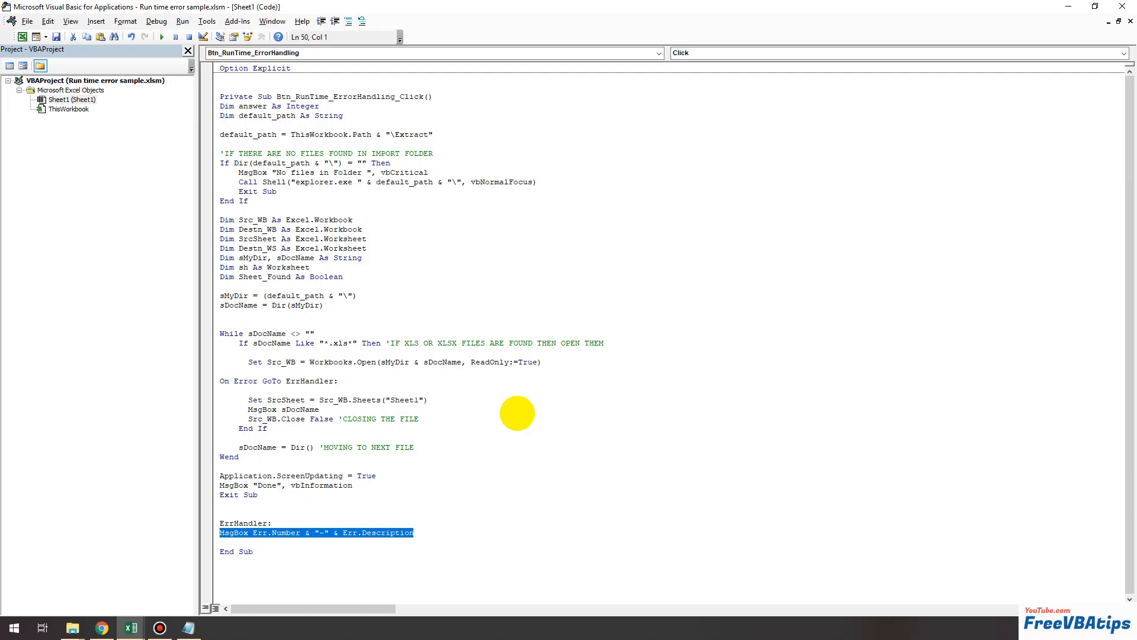
pyautogui.moveTo(435, 536)
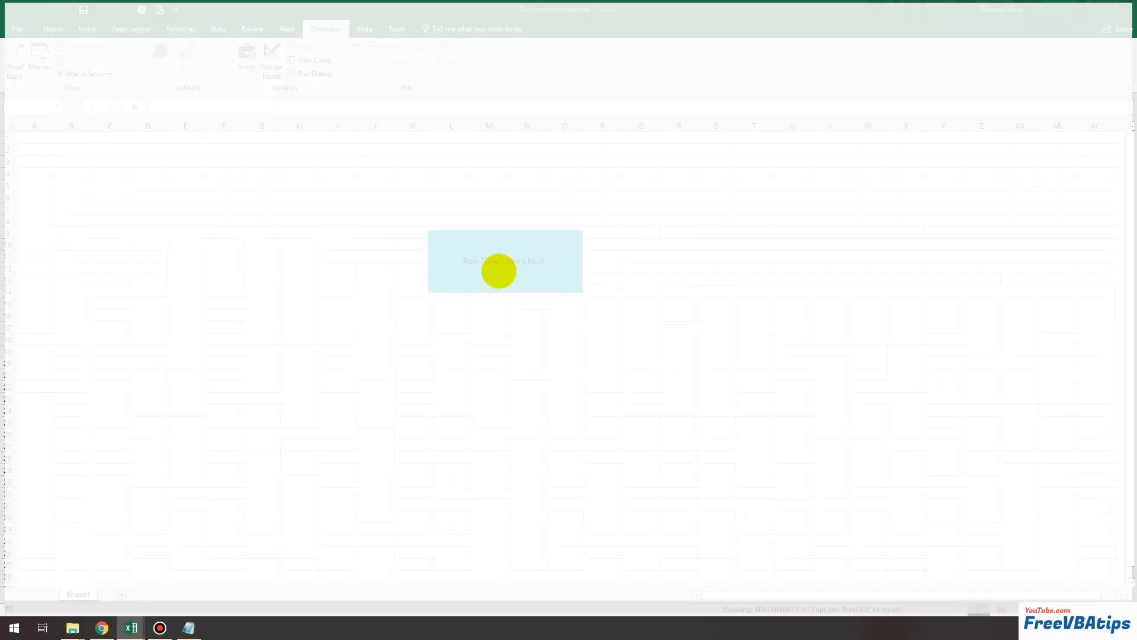
# Step: Rerun the macro past ATTACHMENT 1_2.xlsx and dismiss the critical 9-Subscript out of range alert
pyautogui.click(503, 261)
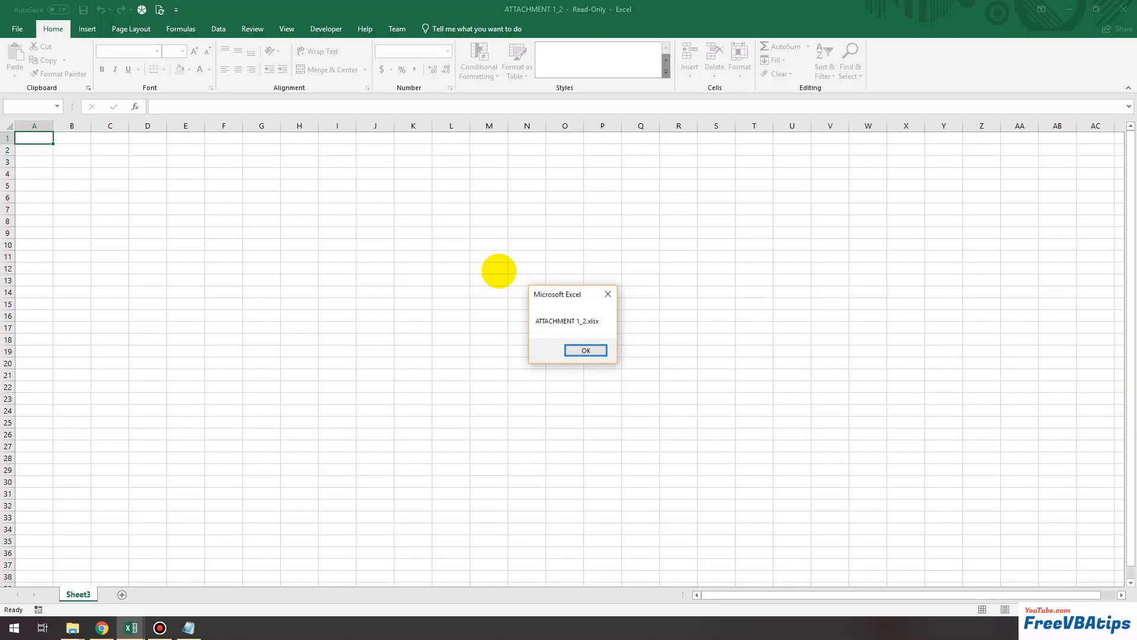
pyautogui.click(584, 351)
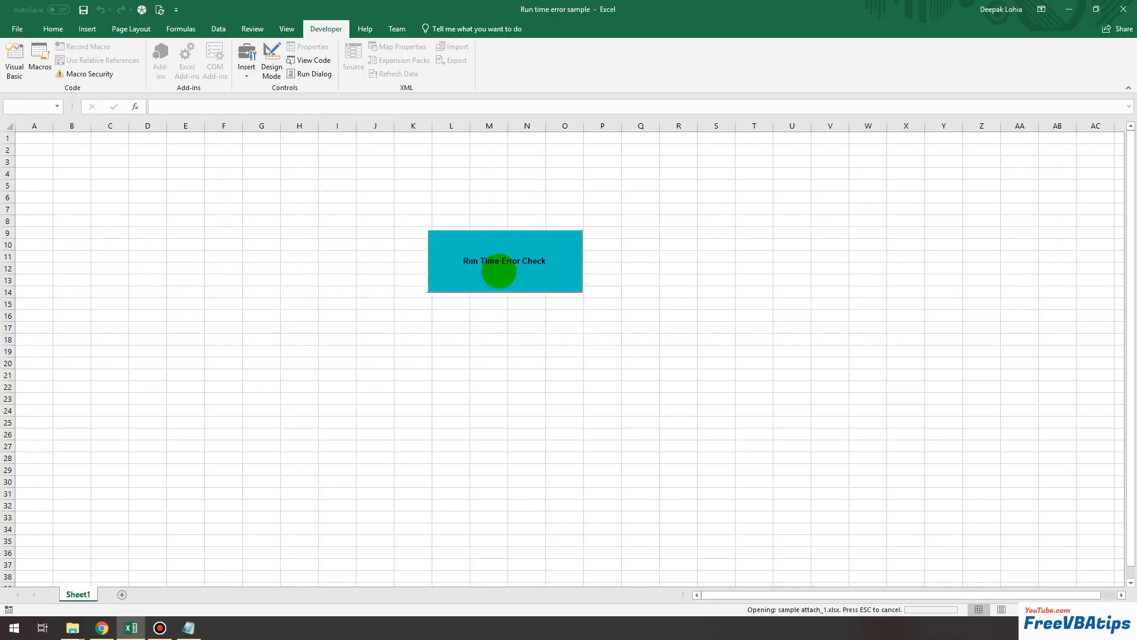
pyautogui.click(504, 260)
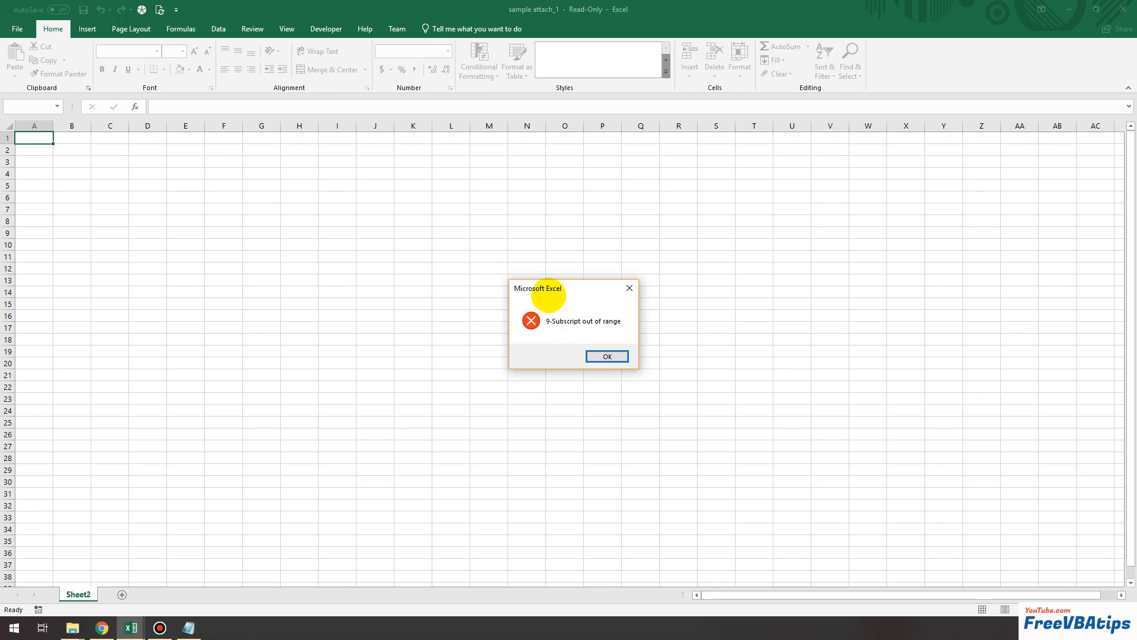
pyautogui.moveTo(537, 330)
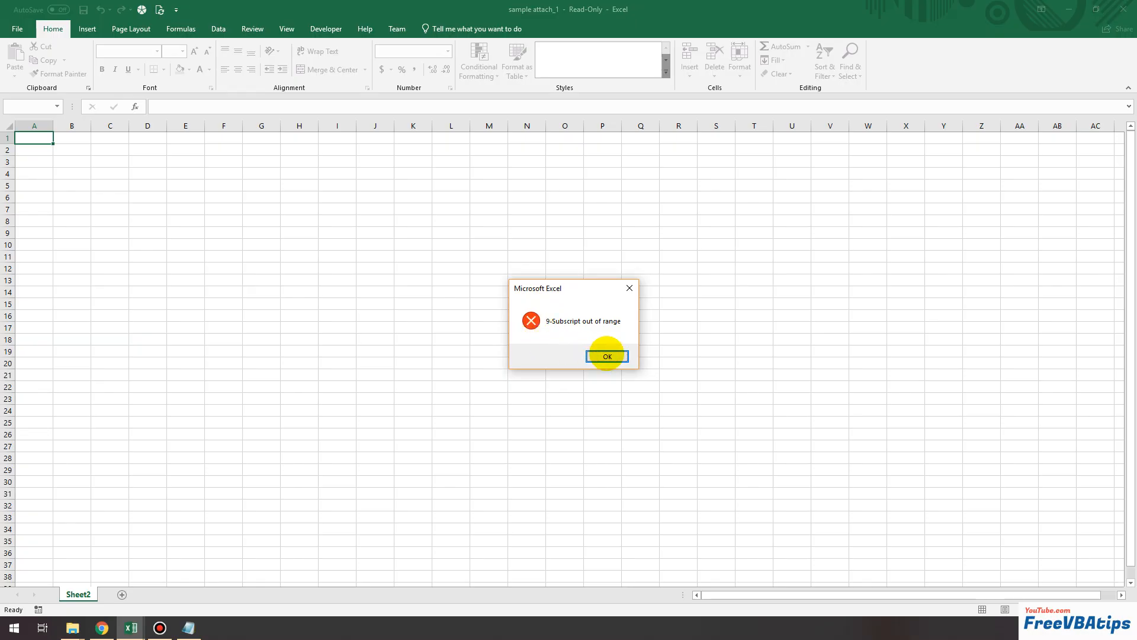
pyautogui.click(606, 357)
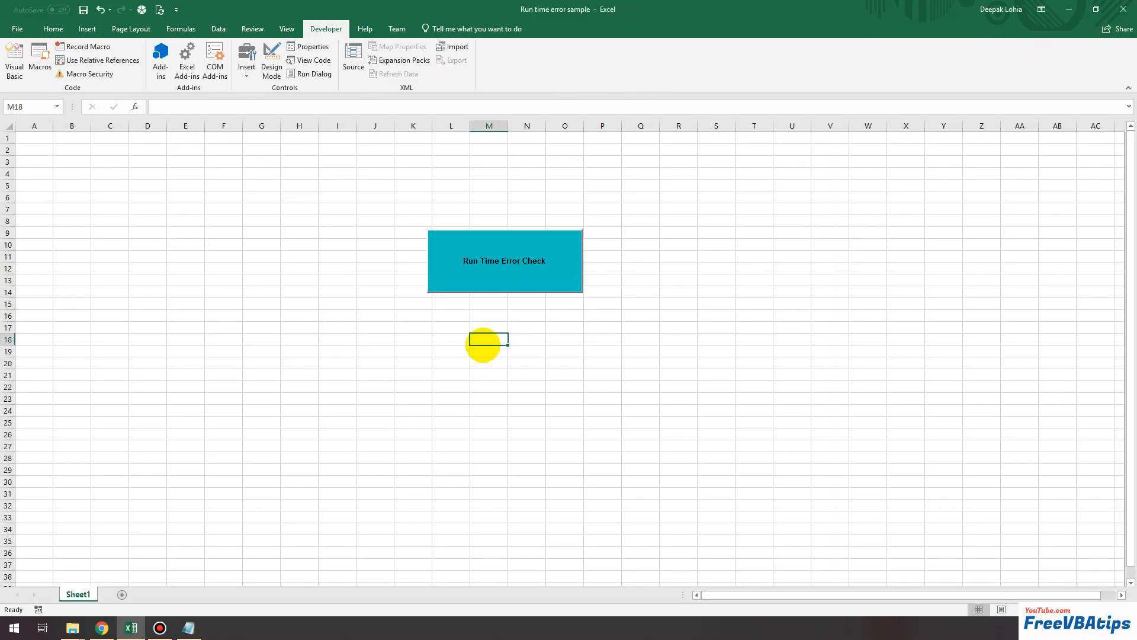